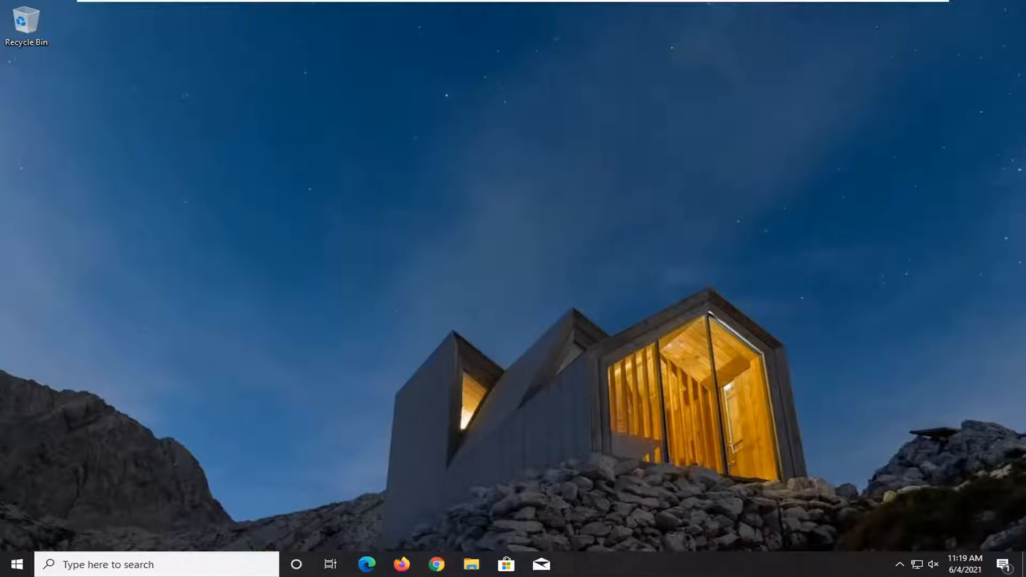
Launch Google Chrome and reach Microsoft's Visual C++ 2010 SP1 Redistributable download page
left_click(436, 564)
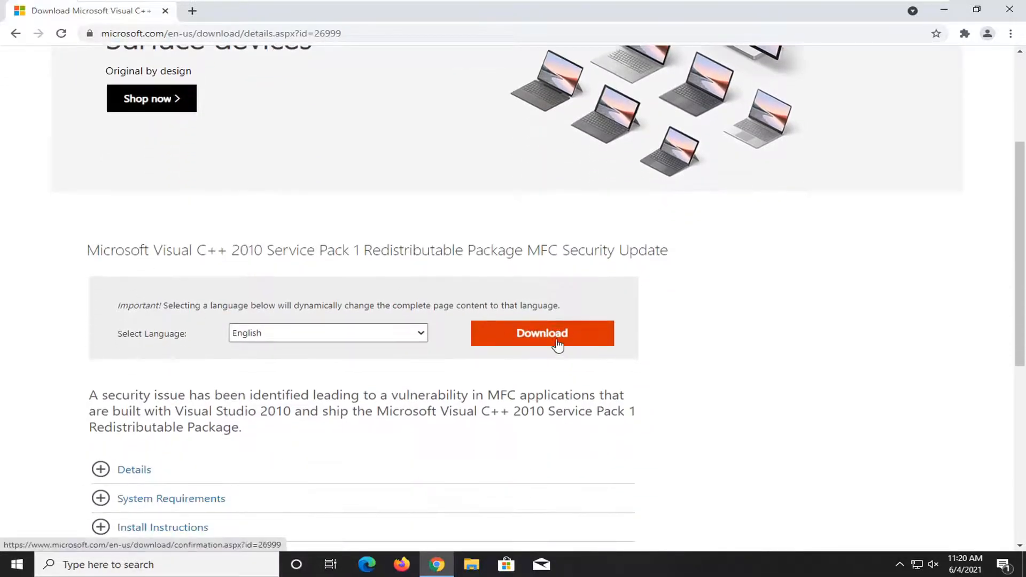
Choose vcredist_x86.exe (8.6 MB) as the only download and continue to the confirmation page
left_click(542, 333)
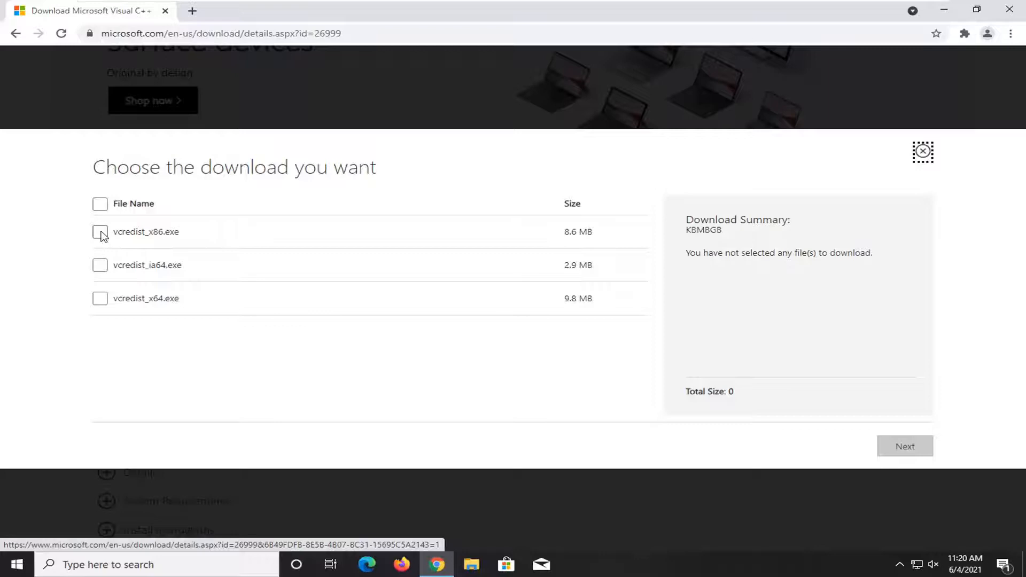
left_click(100, 232)
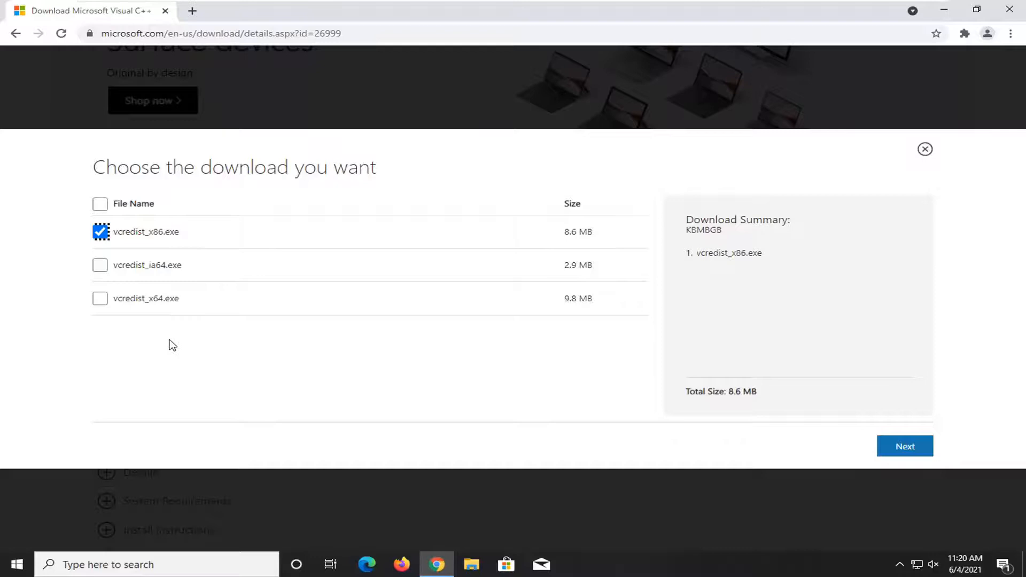
mouse_move(701, 299)
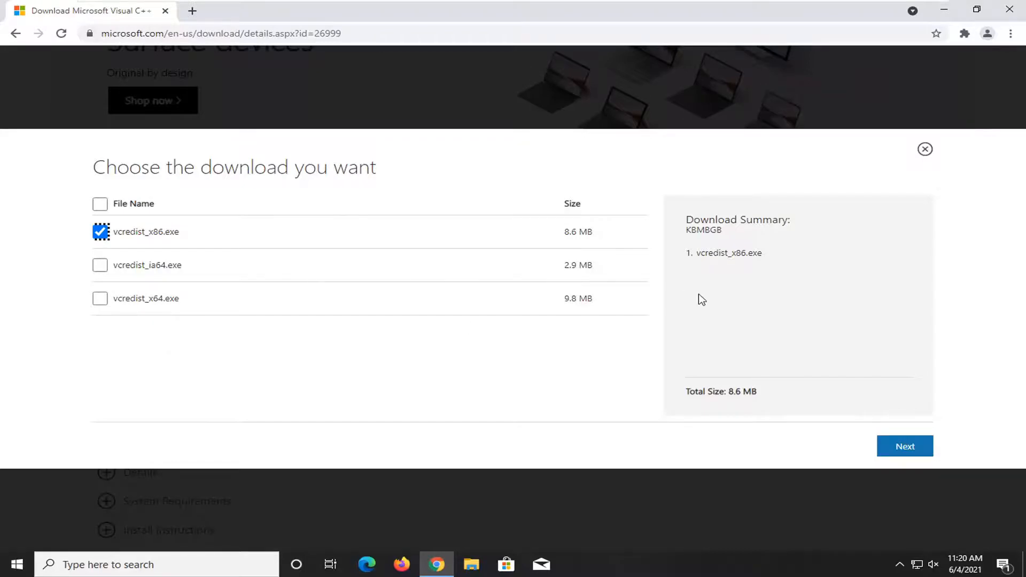
left_click(906, 447)
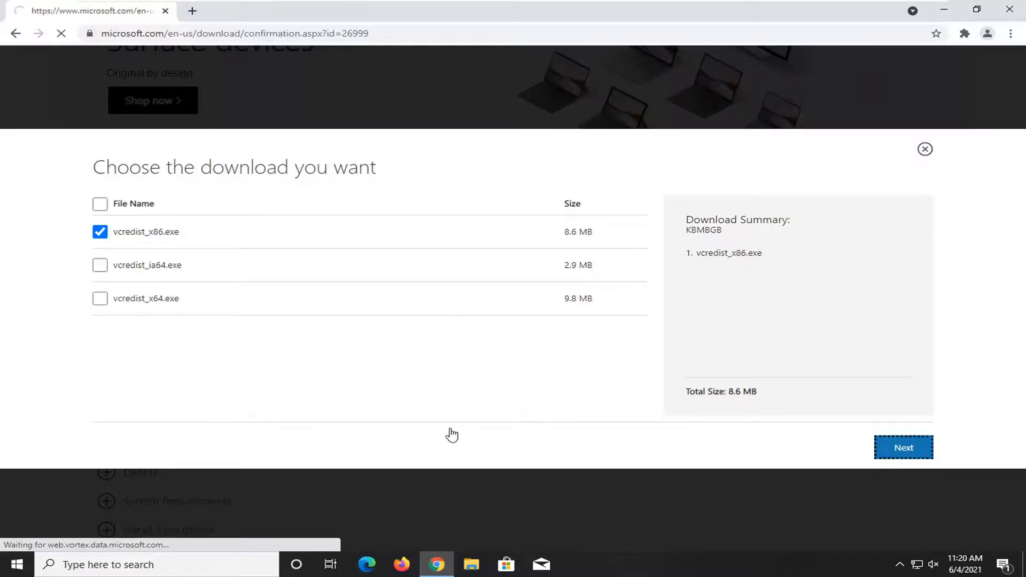
Once downloaded, run vcredist_x86.exe from Chrome's download bar
left_click(903, 448)
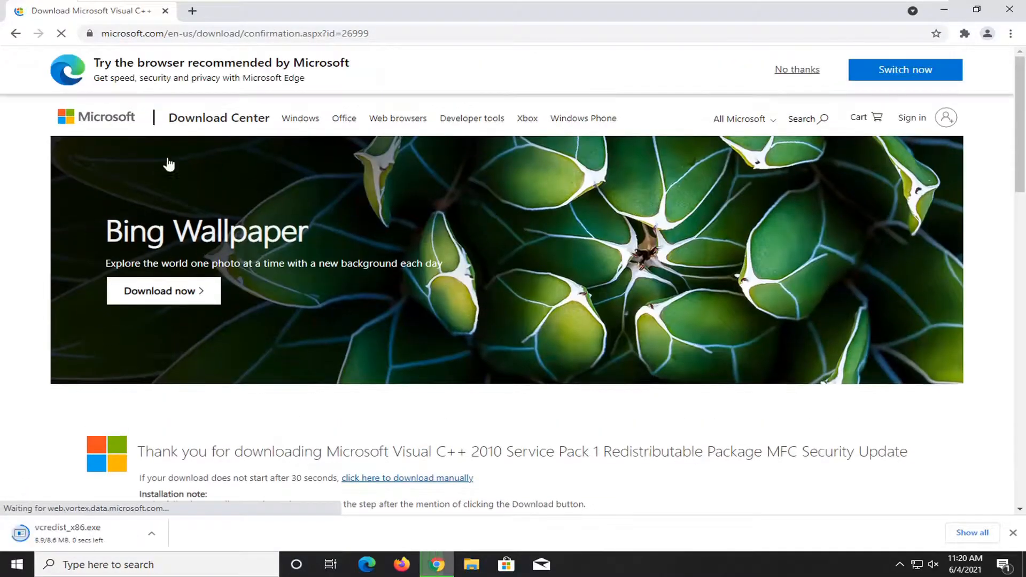
scroll("down", 3)
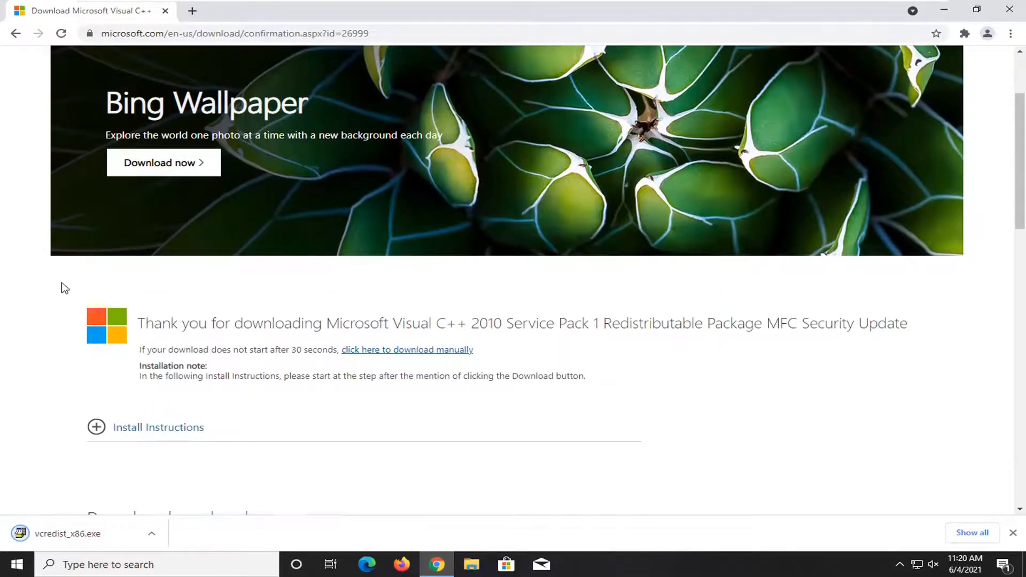
left_click(73, 533)
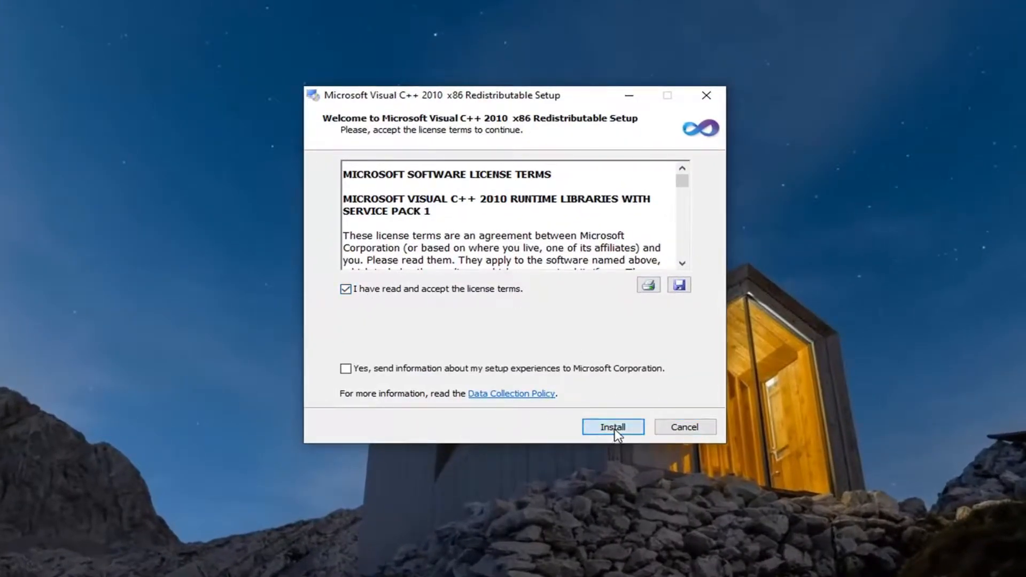
Install the Visual C++ 2010 x86 Redistributable and finish setup, returning to the desktop
left_click(611, 426)
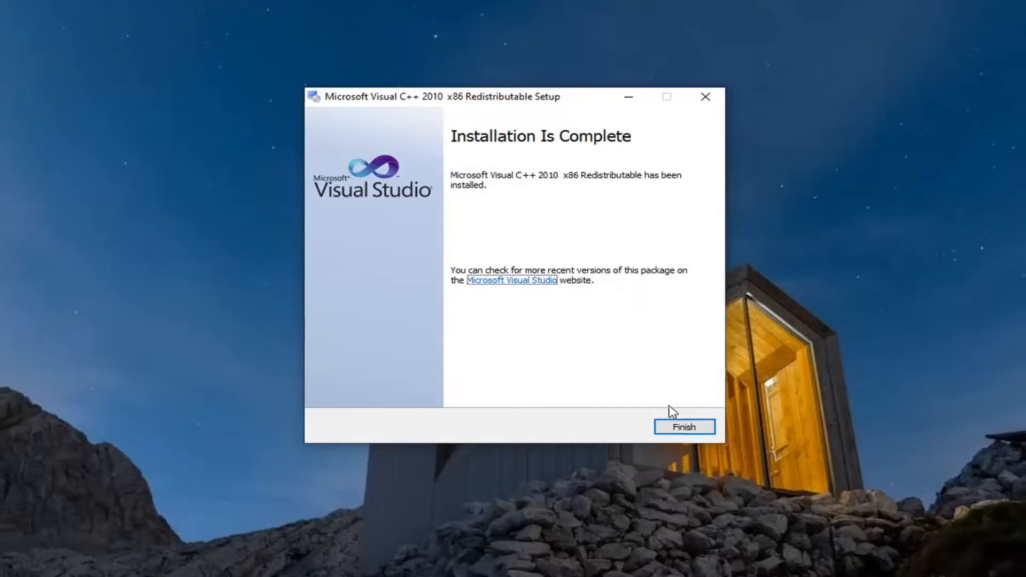
left_click(683, 426)
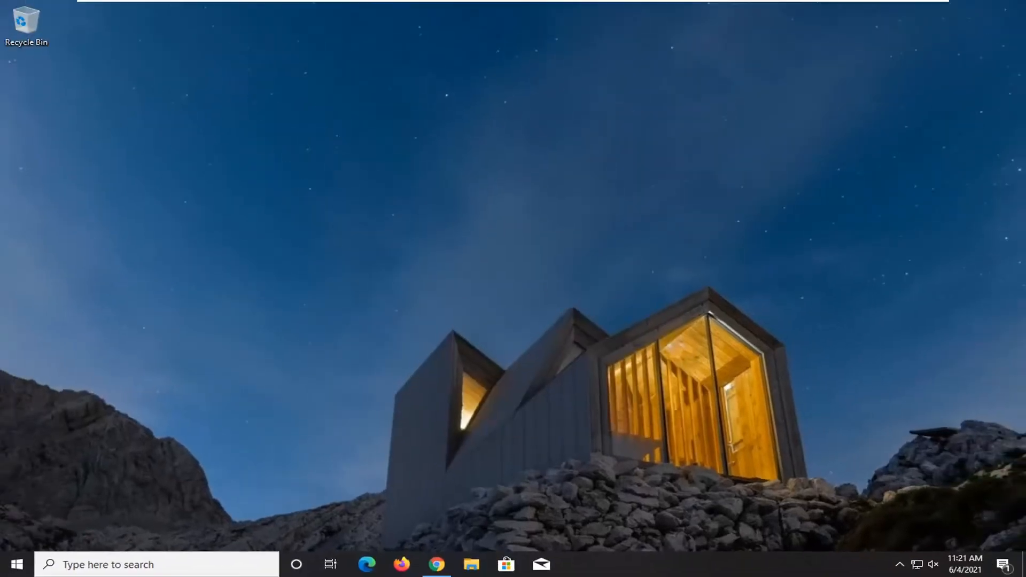